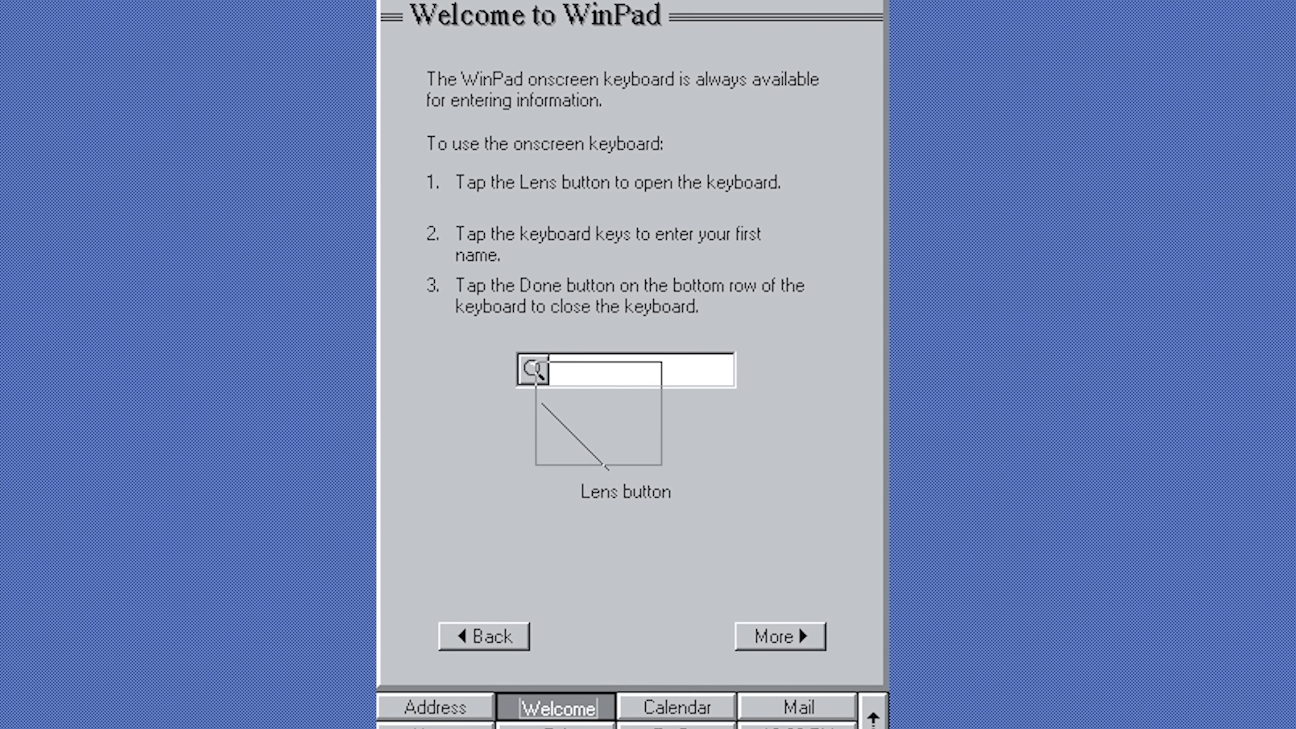
Step: Advance past the WinPad onscreen-keyboard welcome toward entering winver in Run
{"action": "left_click", "coordinate": [534, 370]}
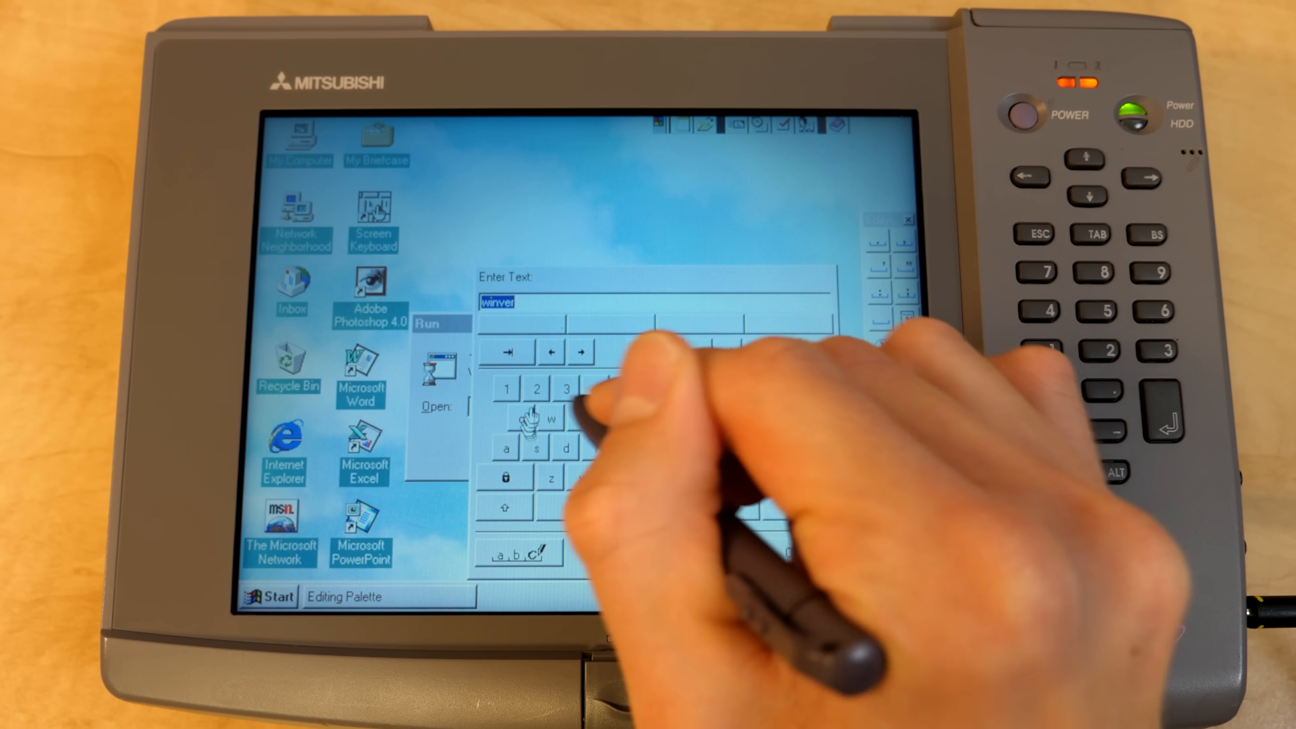
Step: Confirm the Run dialog to launch the winver command
{"action": "left_click", "coordinate": [519, 552]}
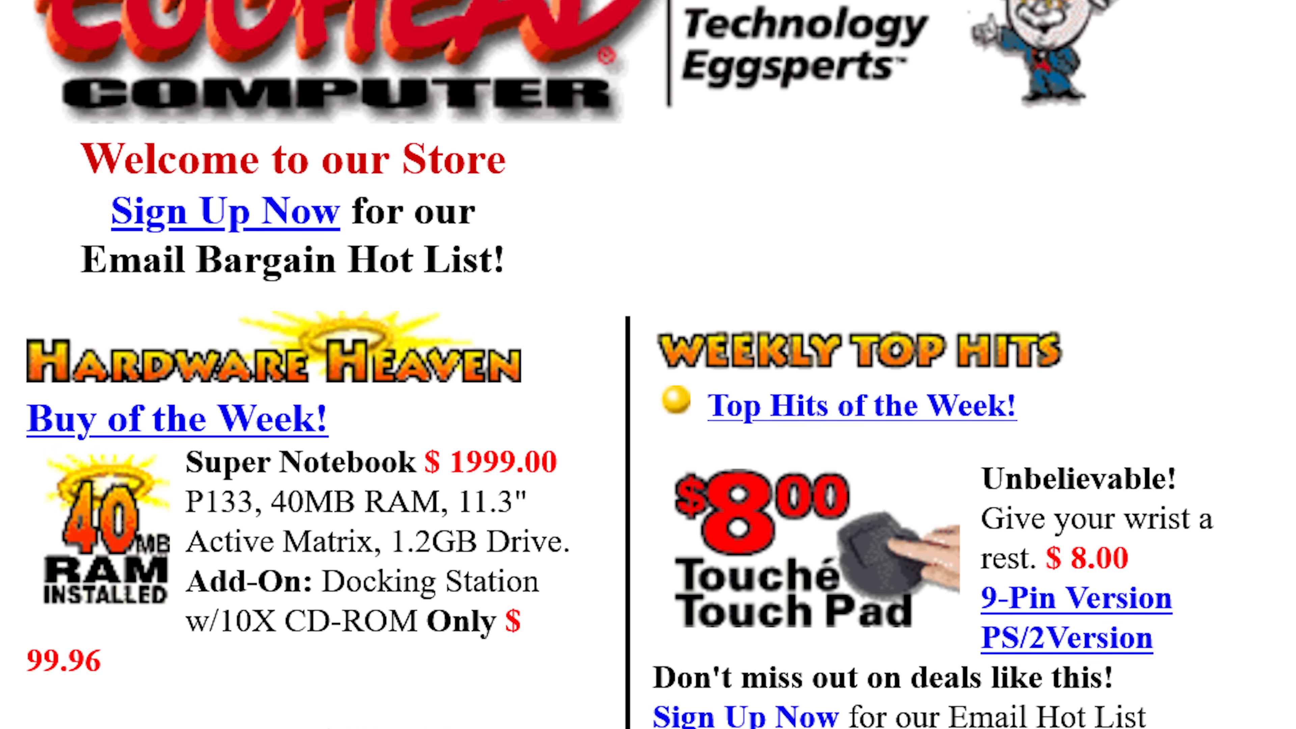
Step: Scroll through the archived Egghead store, AMiTY CN product page and the 1998 Popular Science scan
{"action": "scroll", "scroll_direction": "down", "scroll_amount": 3}
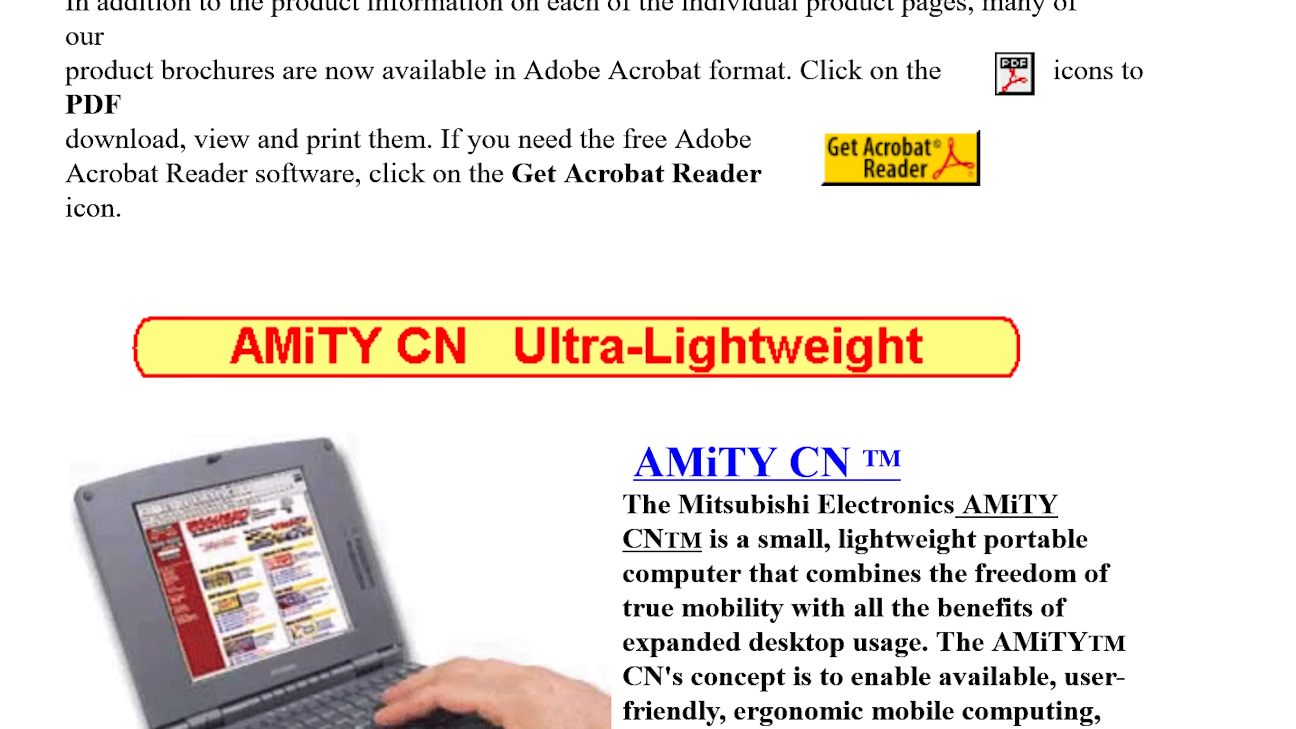
{"action": "scroll", "scroll_direction": "down", "scroll_amount": 3}
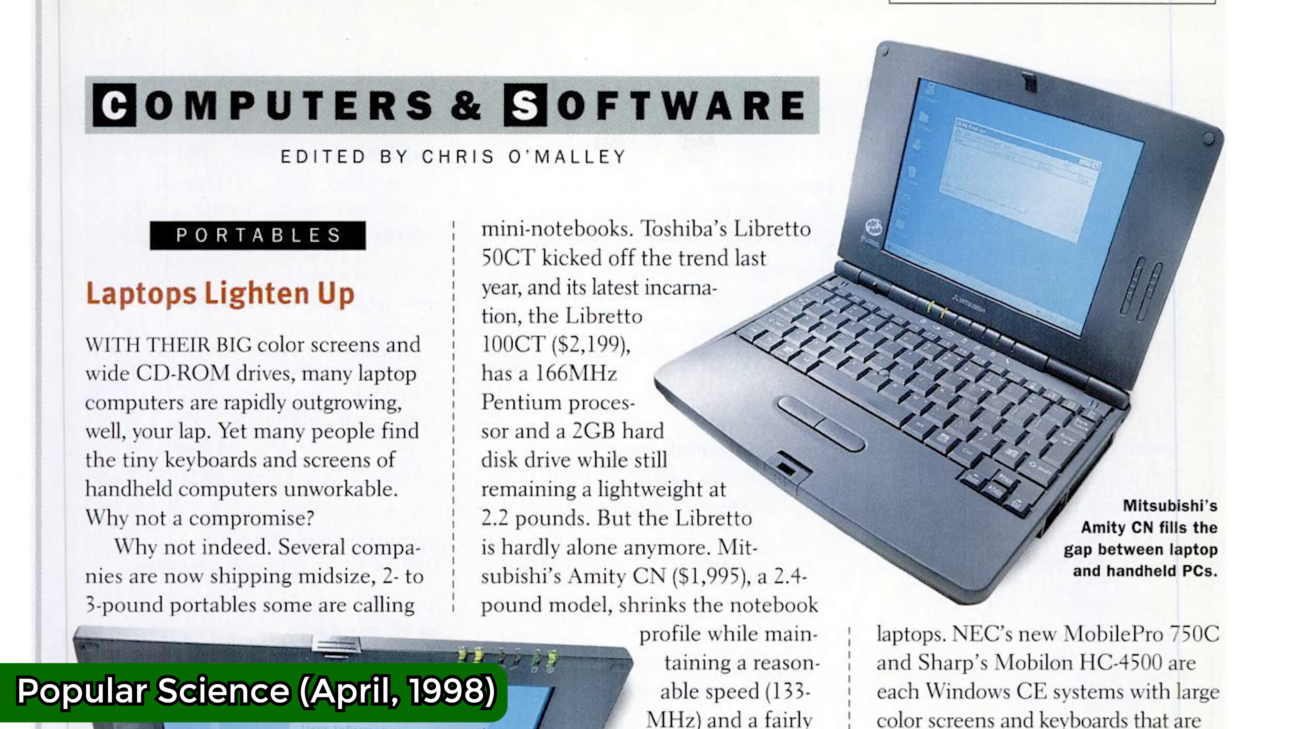
{"action": "scroll", "scroll_direction": "down", "scroll_amount": 3}
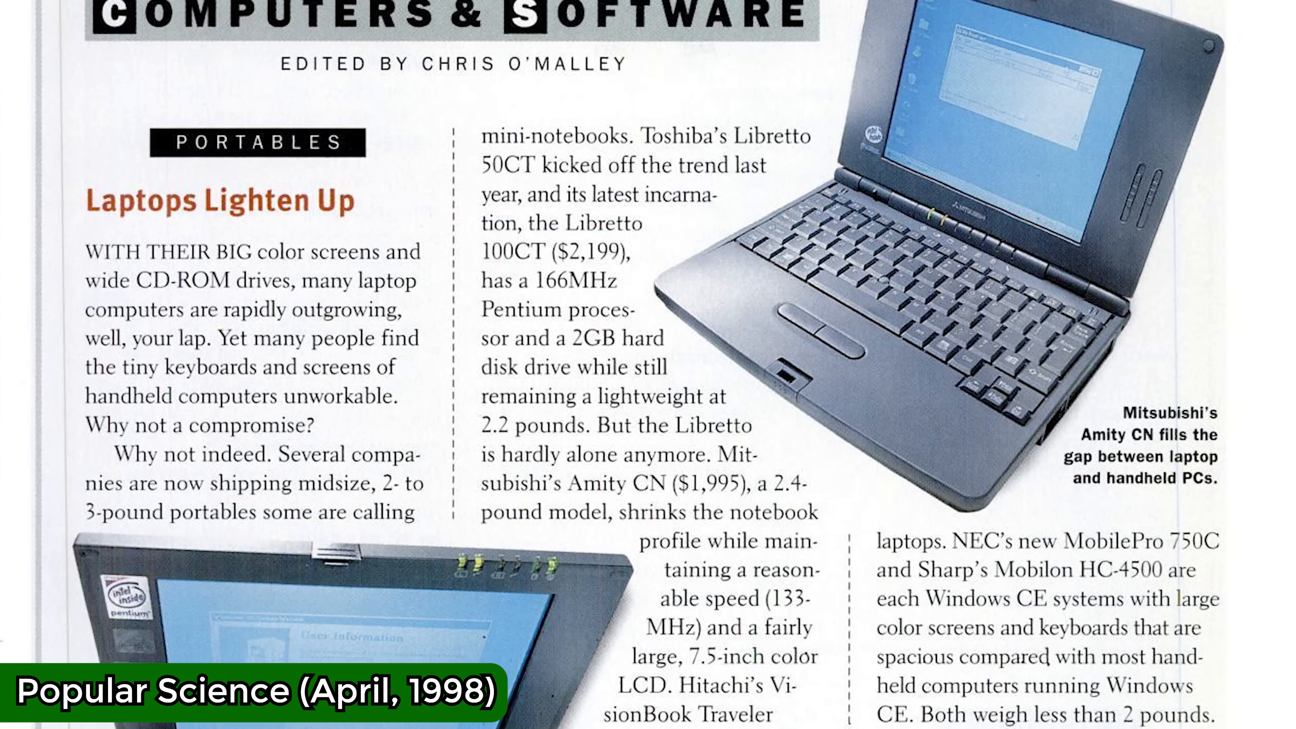